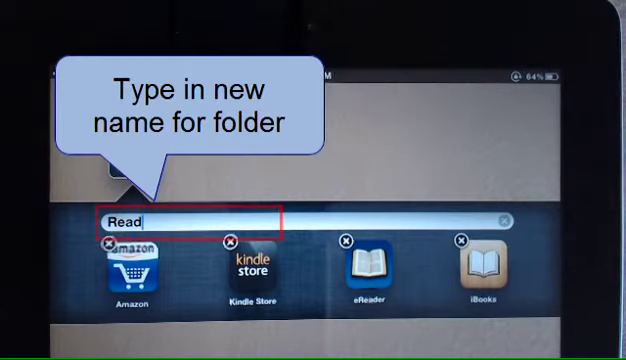
{"action": "type", "text": "ing"}
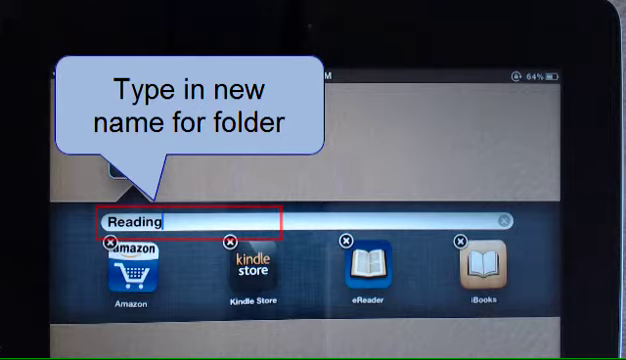